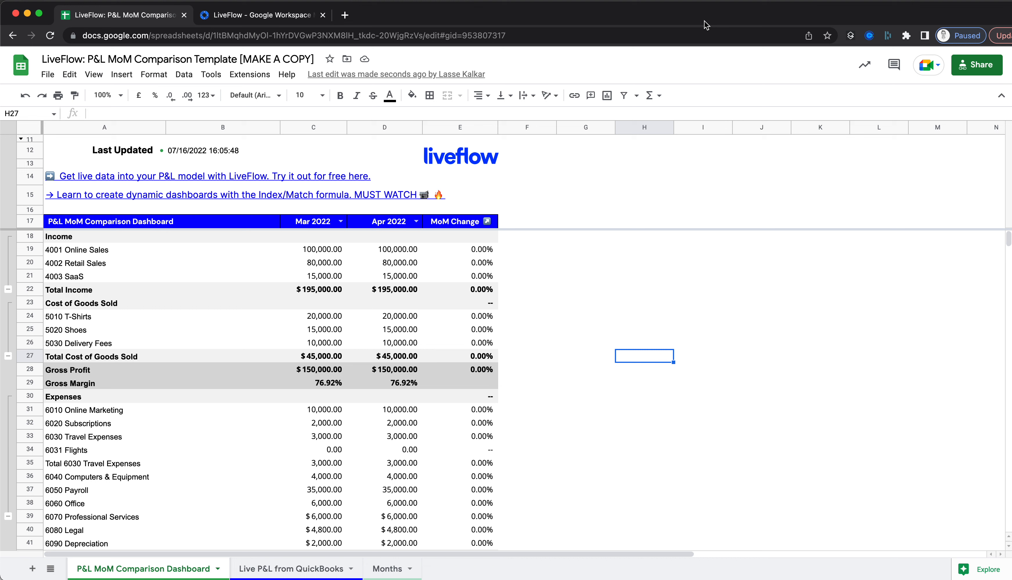
{"action": "mouse_move", "coordinate": [167, 110]}
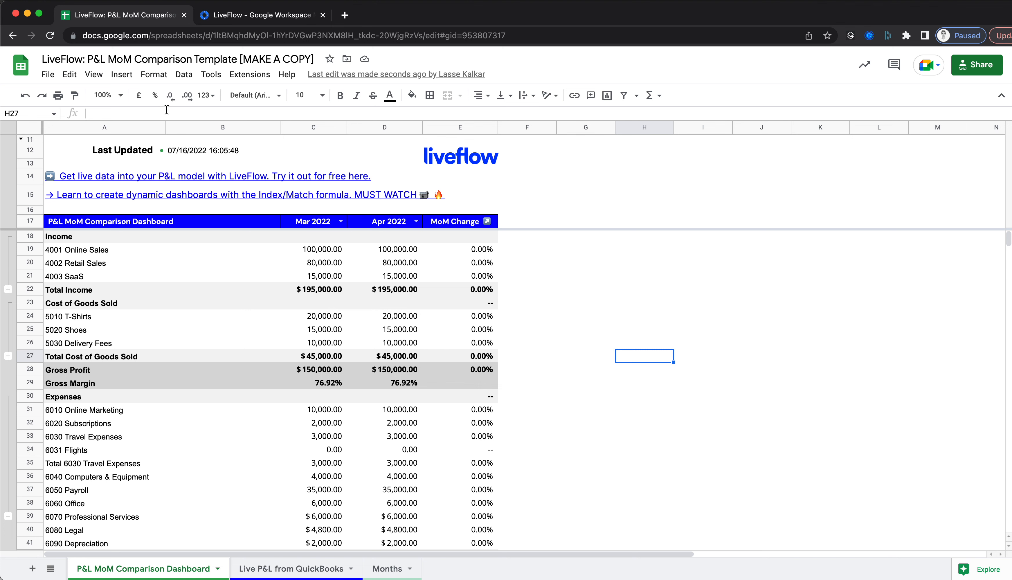
View the LiveFlow add-on listing in Google Workspace Marketplace, shown as installed.
{"action": "left_click", "coordinate": [262, 15]}
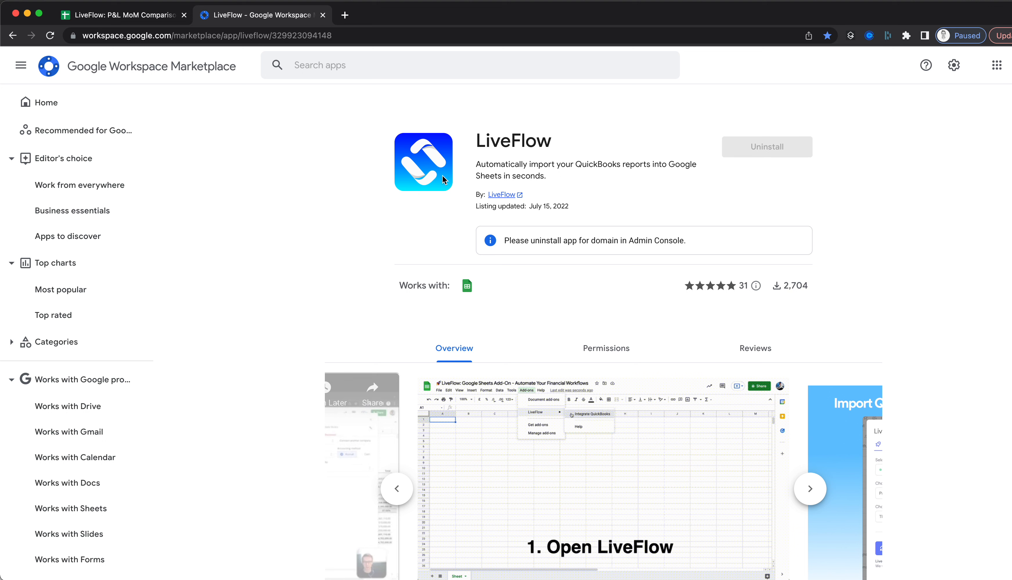
{"action": "left_click", "coordinate": [810, 489]}
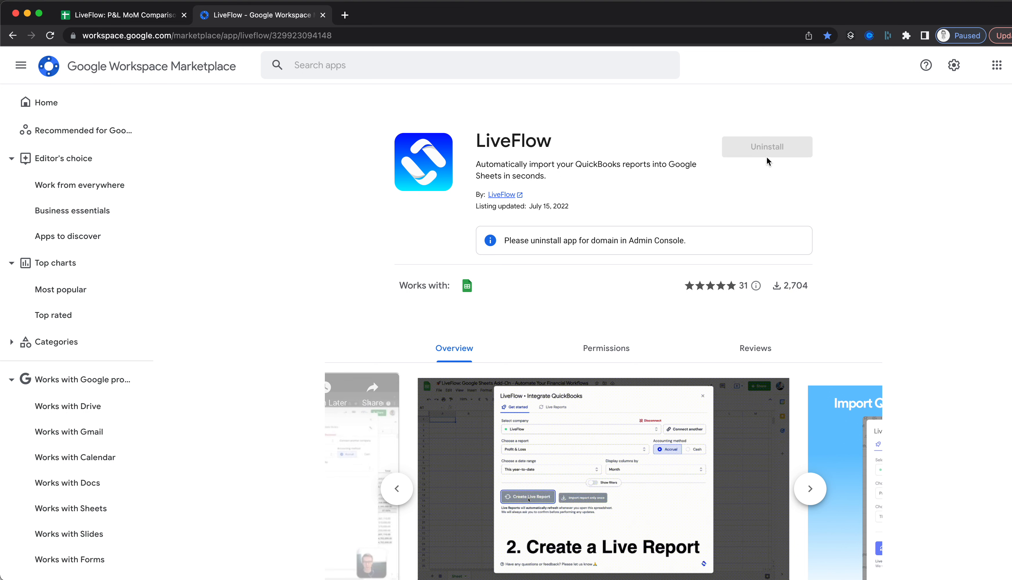
{"action": "mouse_move", "coordinate": [135, 24]}
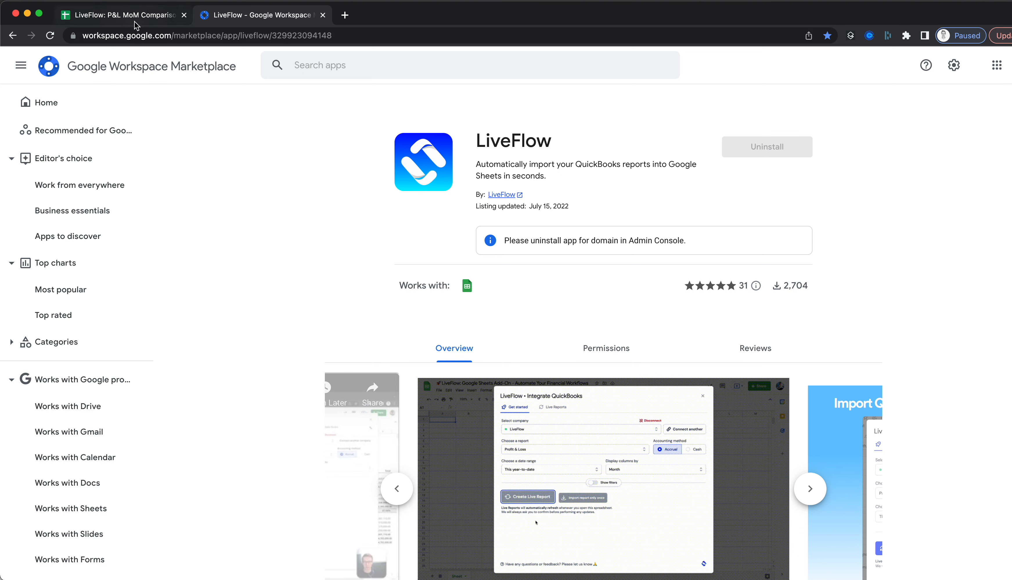
Make a personal copy of the LiveFlow P&L MoM Comparison Template via File > Make a copy.
{"action": "left_click", "coordinate": [120, 14]}
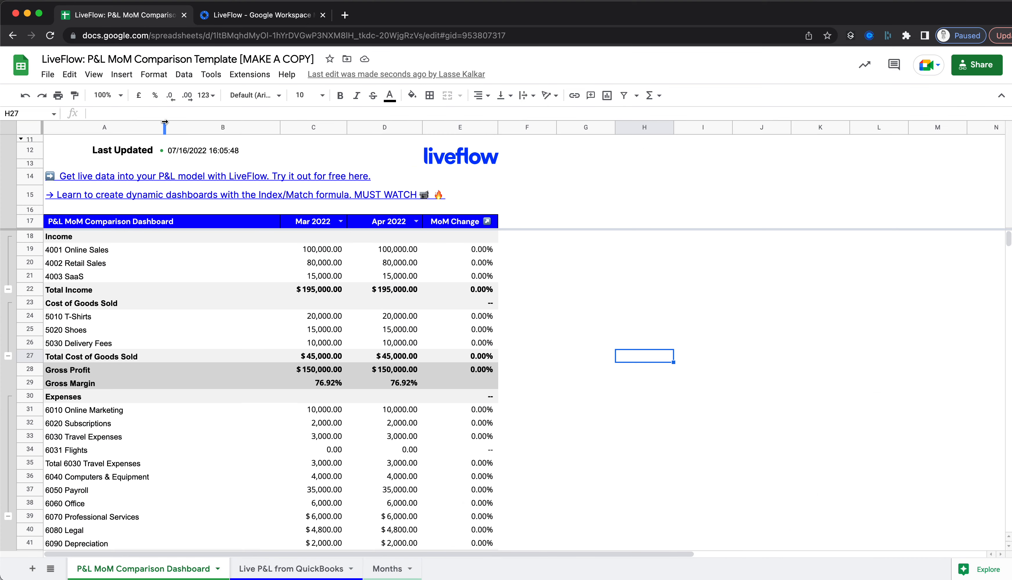
{"action": "mouse_move", "coordinate": [47, 75]}
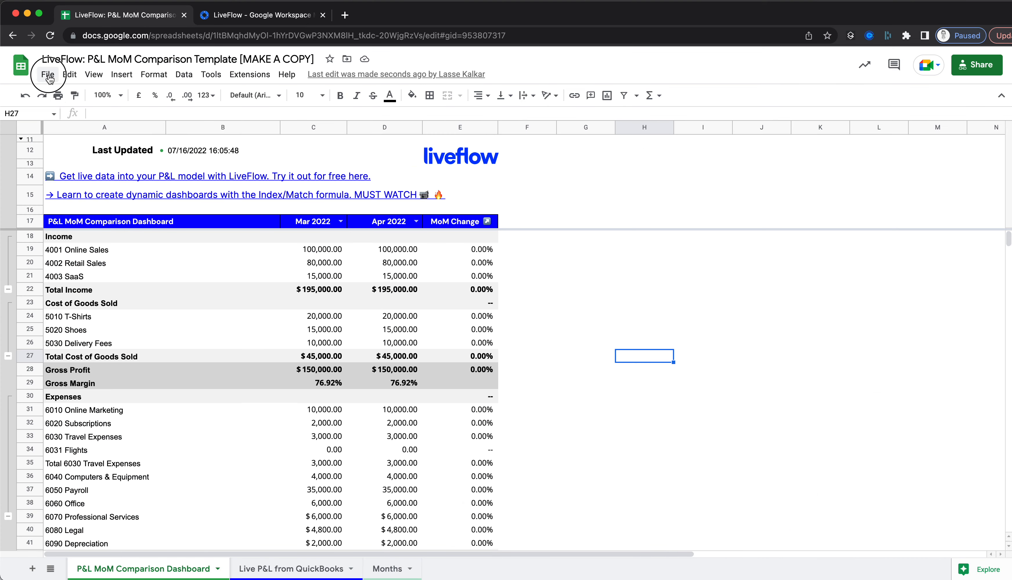
{"action": "left_click", "coordinate": [48, 74]}
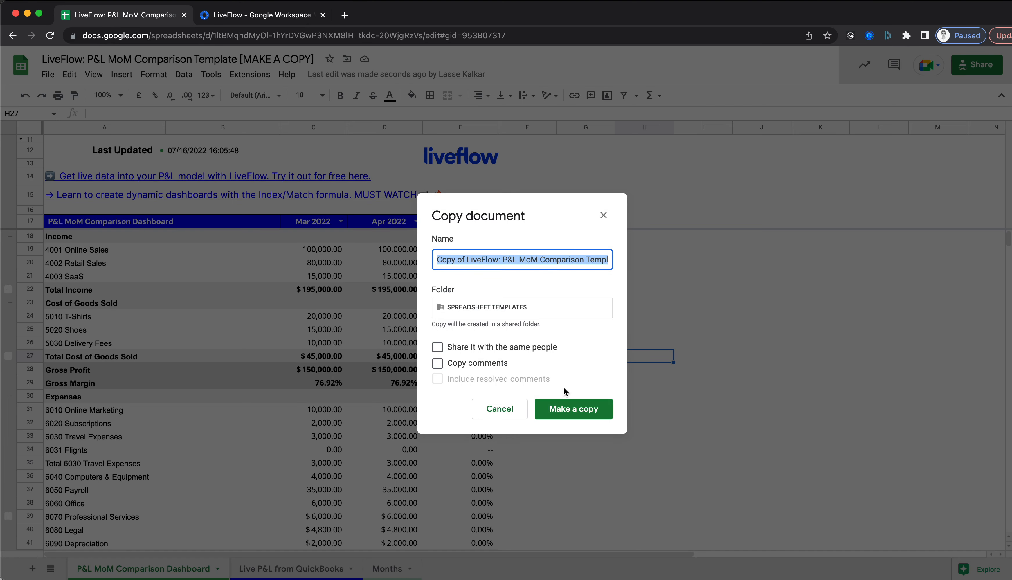
{"action": "left_click", "coordinate": [573, 408]}
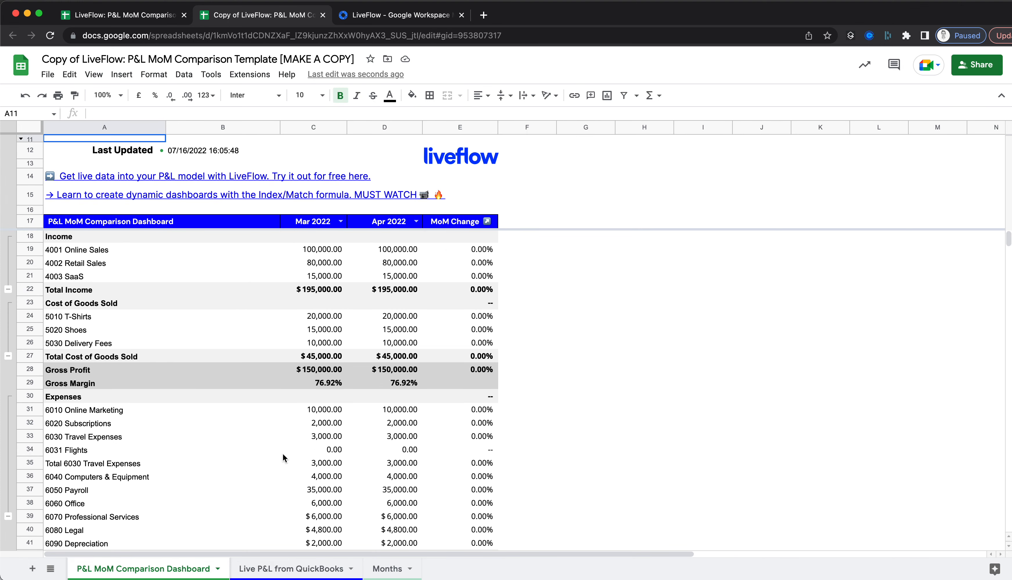
Show the Live P&L from QuickBooks sheet with Acme US monthly 2022 figures.
{"action": "left_click", "coordinate": [290, 568]}
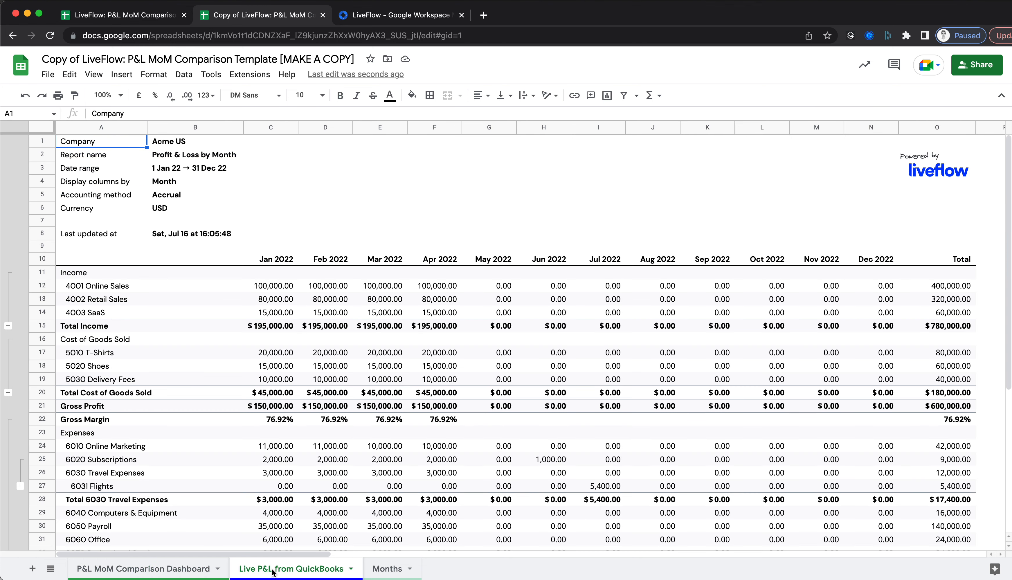
{"action": "mouse_move", "coordinate": [356, 298]}
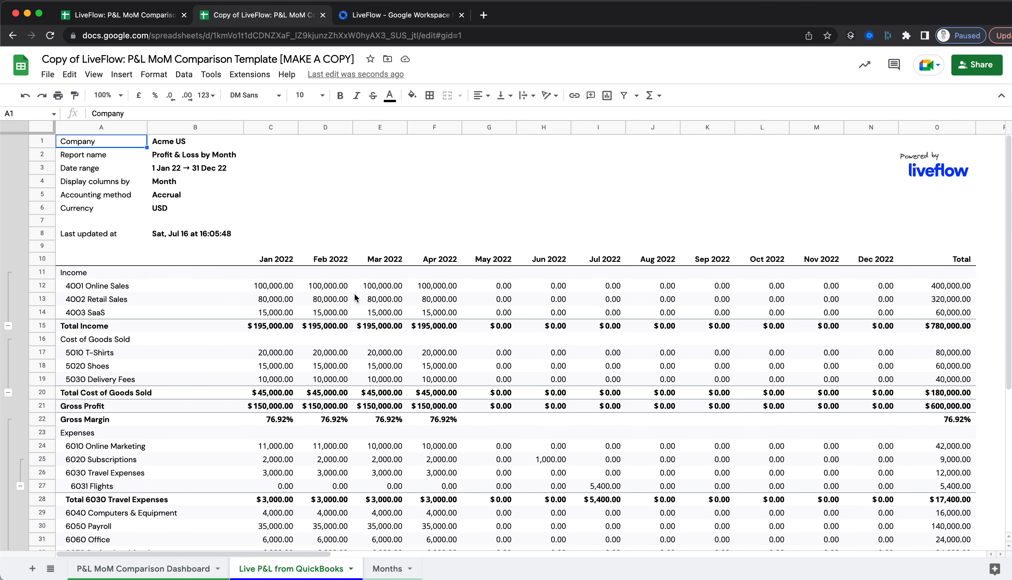
{"action": "mouse_move", "coordinate": [314, 282]}
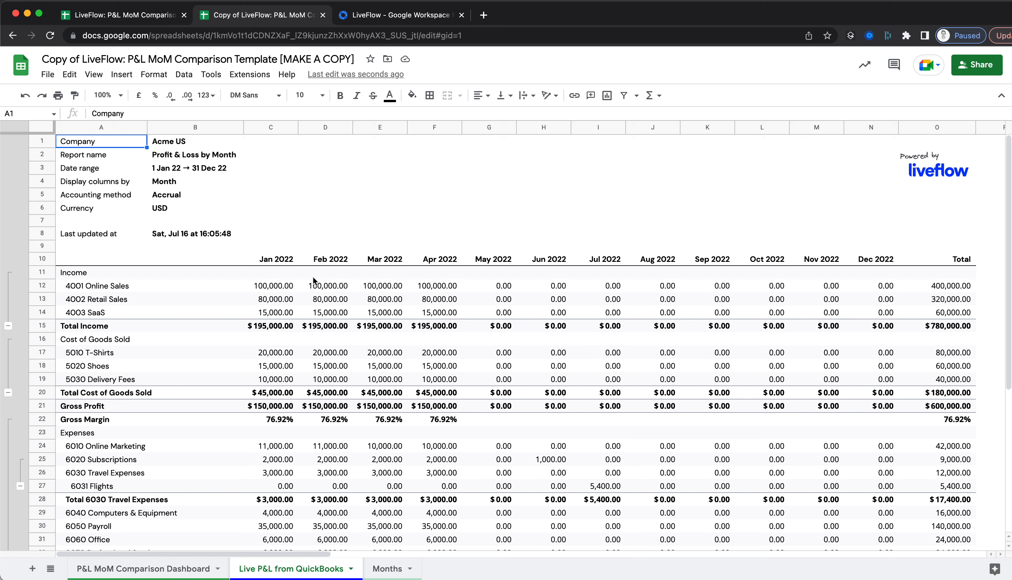
{"action": "mouse_move", "coordinate": [250, 74]}
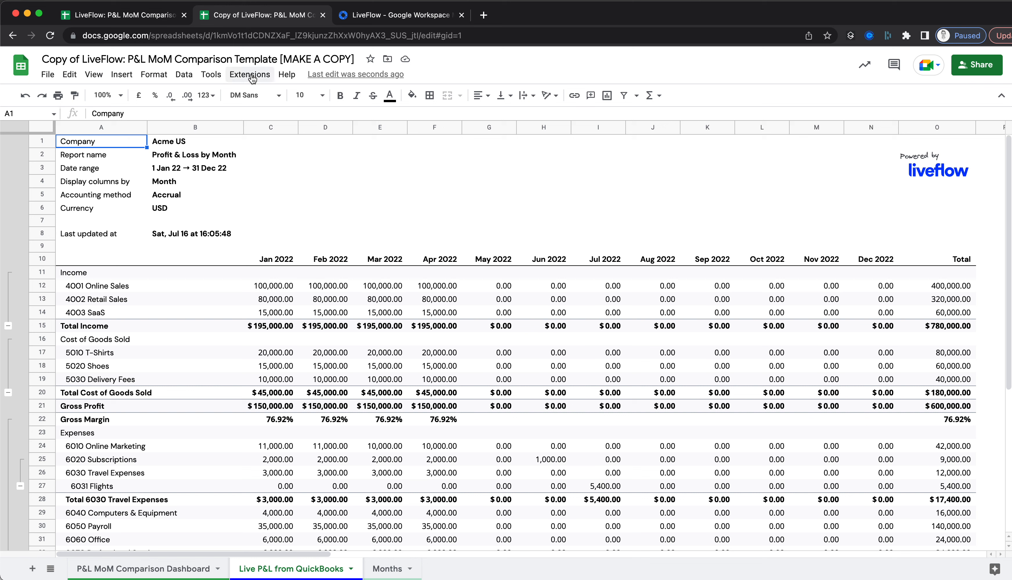
Launch the LiveFlow add-on and list its existing reports under Manage reports.
{"action": "left_click", "coordinate": [249, 74]}
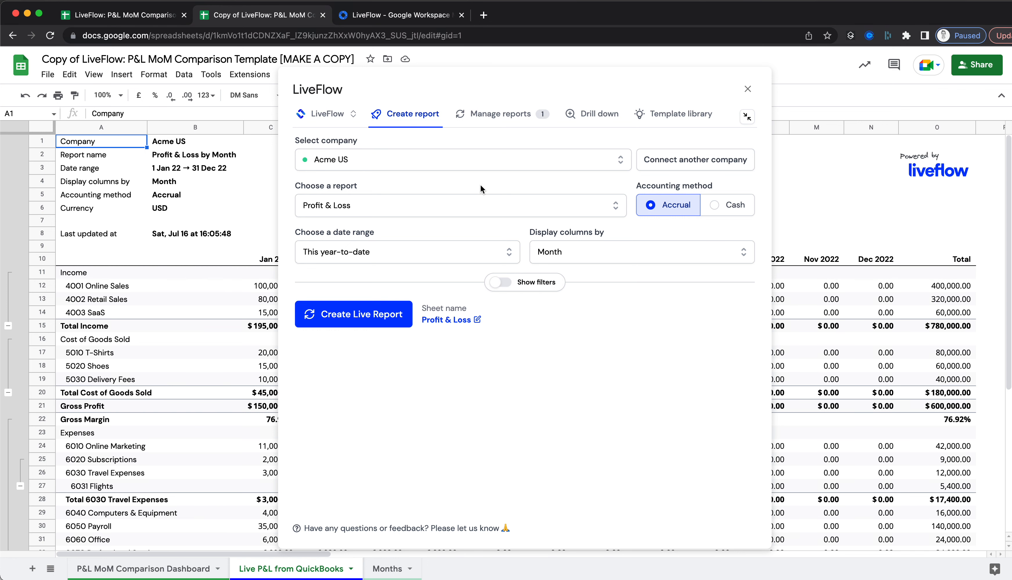
{"action": "left_click", "coordinate": [500, 114]}
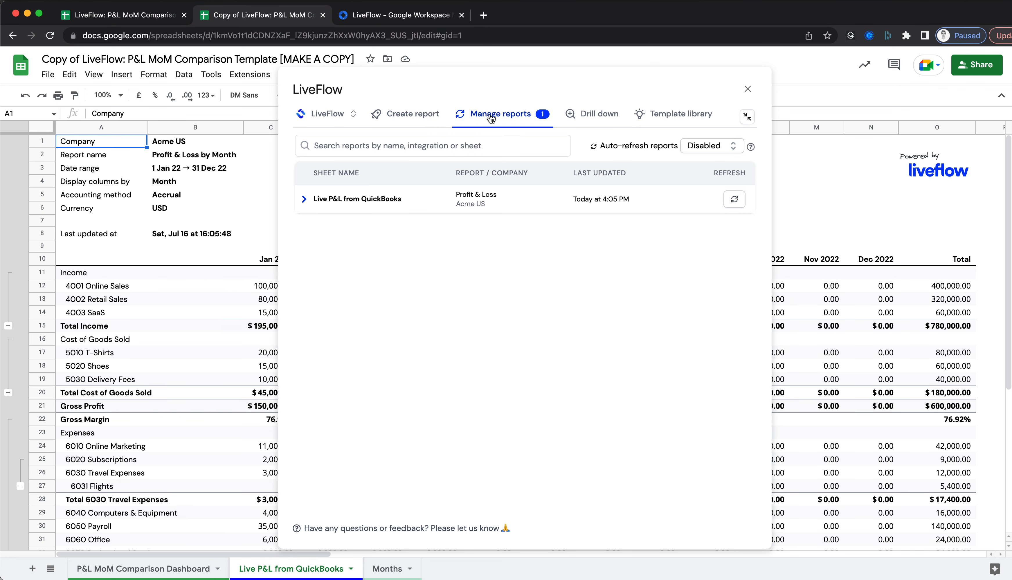
Change the Live P&L report's company to Demo Acme Inc. and refresh it.
{"action": "left_click", "coordinate": [303, 199]}
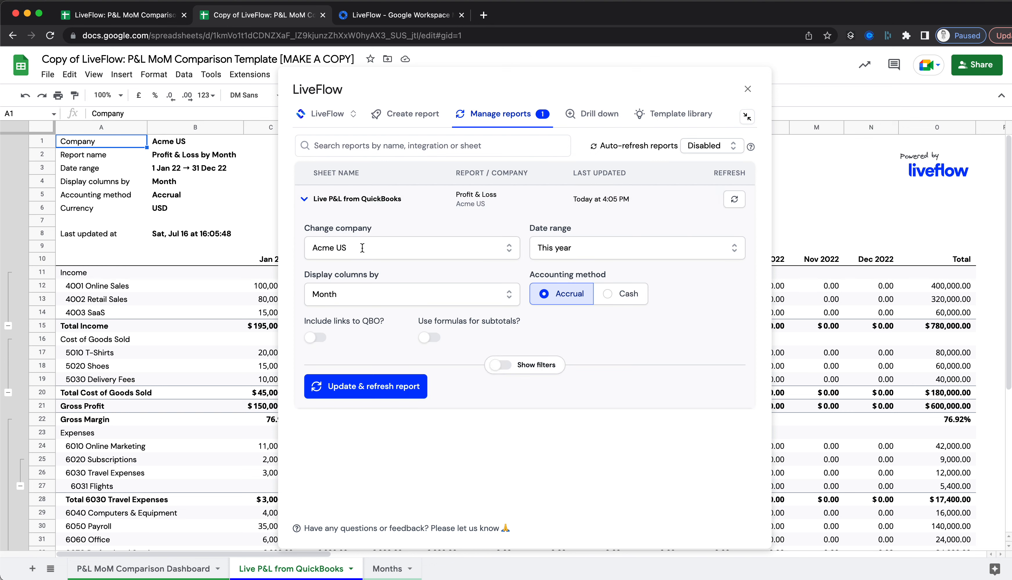
{"action": "left_click", "coordinate": [411, 248]}
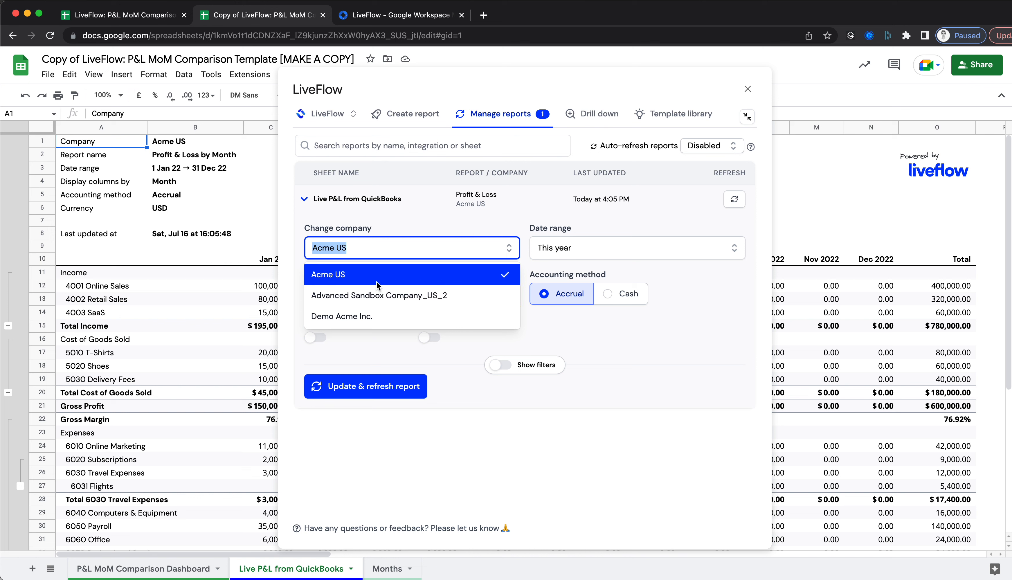
{"action": "mouse_move", "coordinate": [383, 317]}
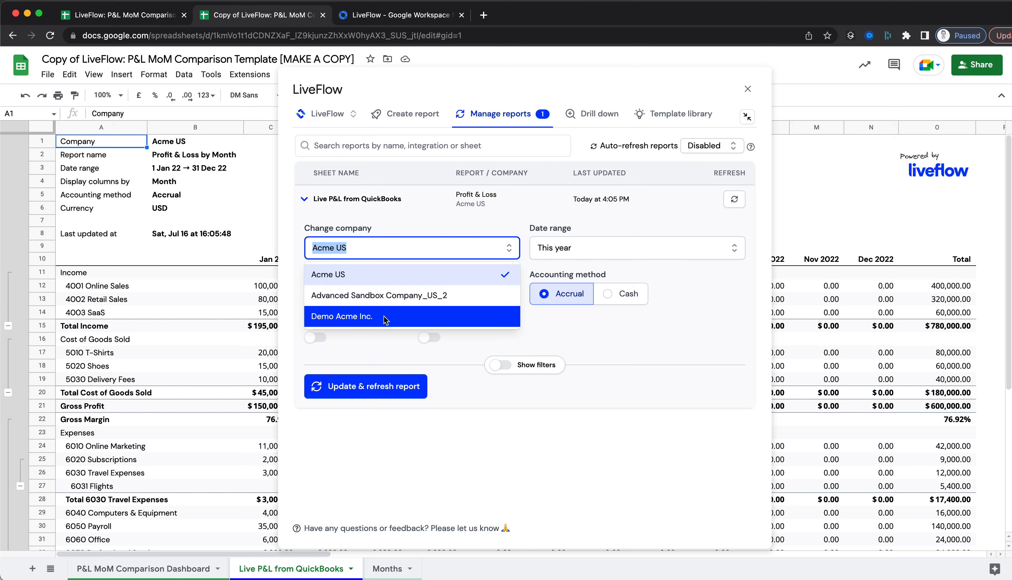
{"action": "left_click", "coordinate": [341, 316]}
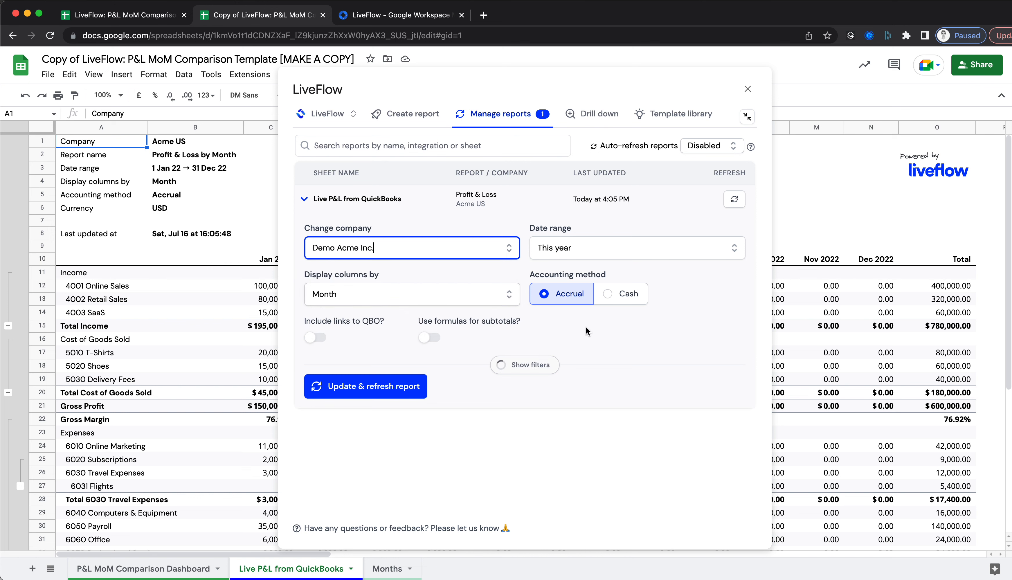
{"action": "left_click", "coordinate": [365, 386]}
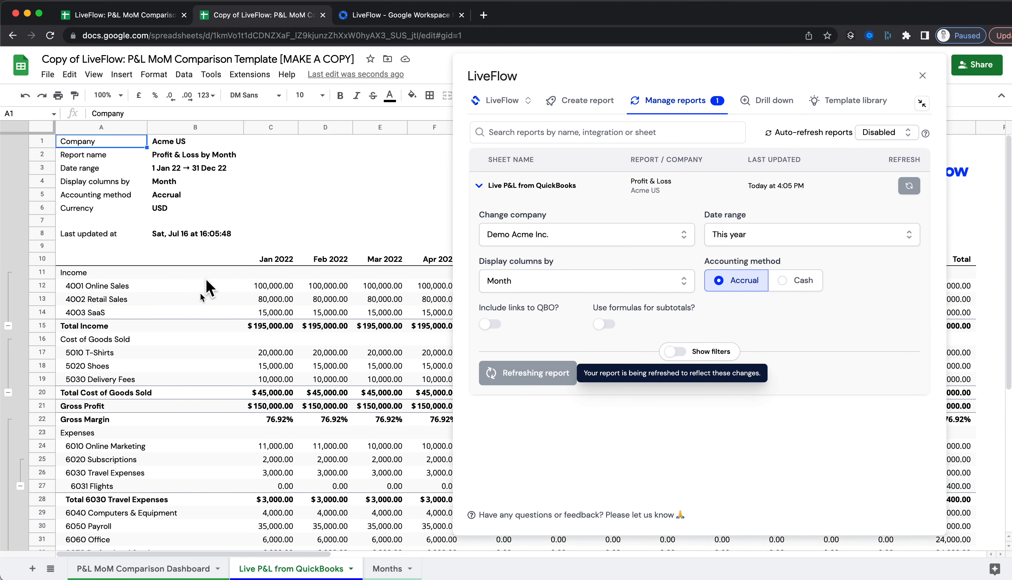
{"action": "mouse_move", "coordinate": [270, 312]}
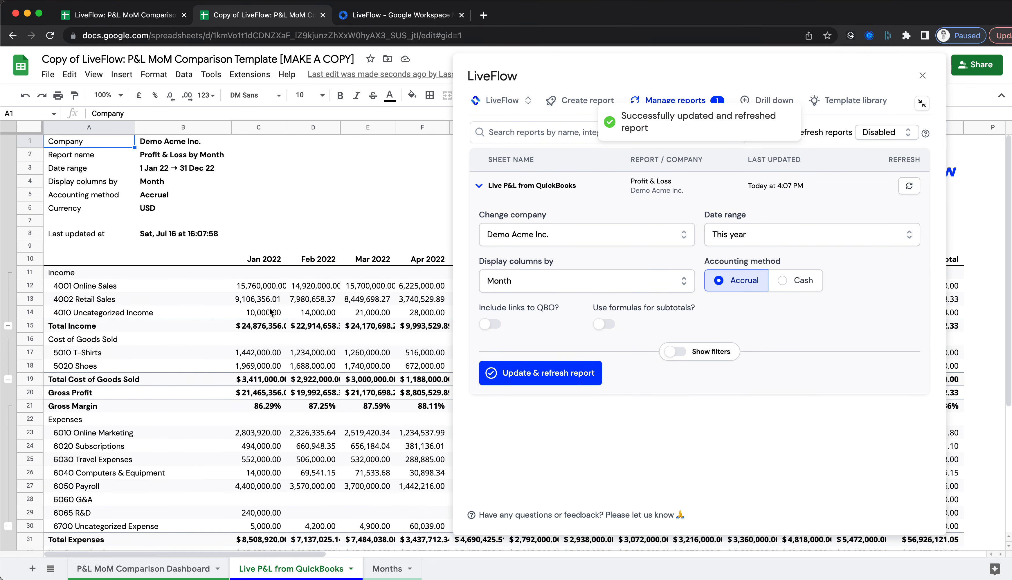
{"action": "left_click", "coordinate": [922, 104]}
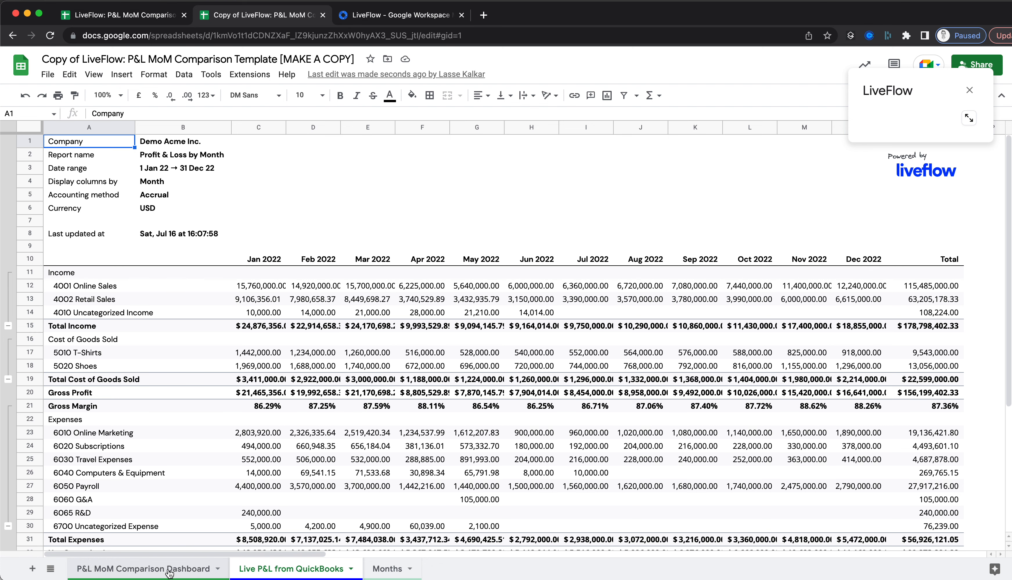
Check the dashboard's INDEX lookup formulas now showing Demo Acme Inc. March–April 2022 figures.
{"action": "left_click", "coordinate": [143, 568]}
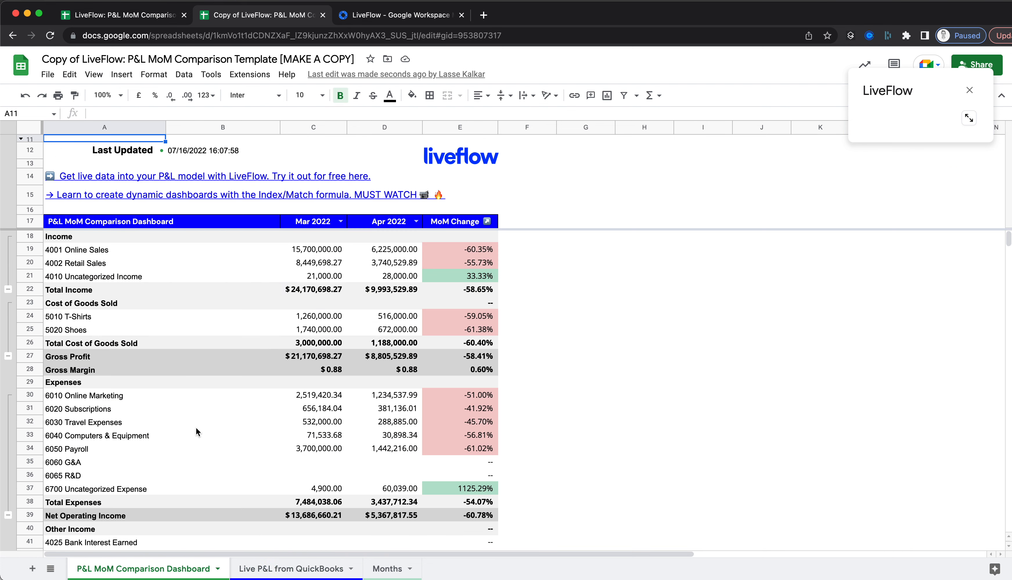
{"action": "left_click", "coordinate": [104, 236]}
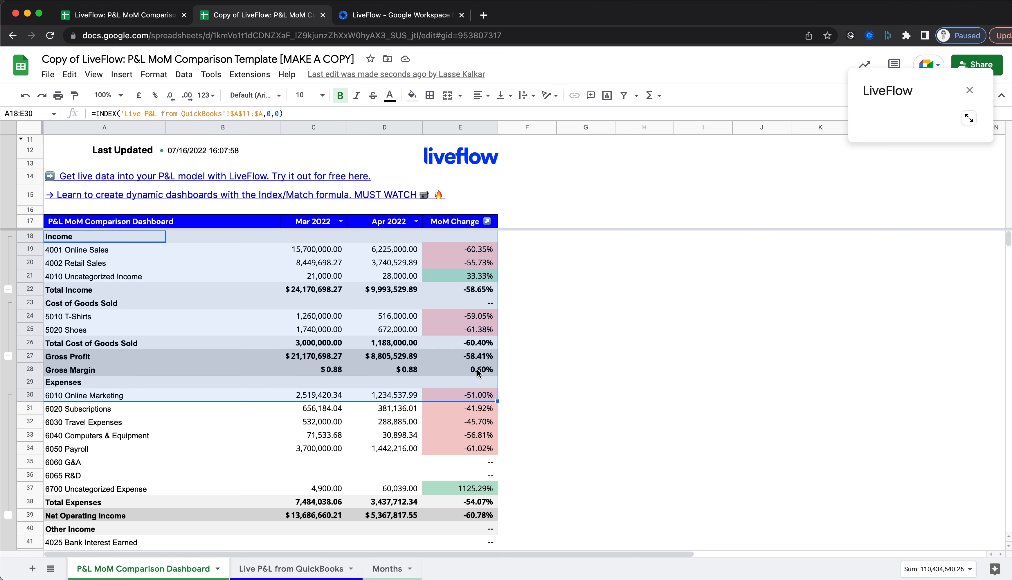
Format the Gross Margin row C28:E28 as percent, giving 87.59% and 88.11%.
{"action": "left_click", "coordinate": [459, 370]}
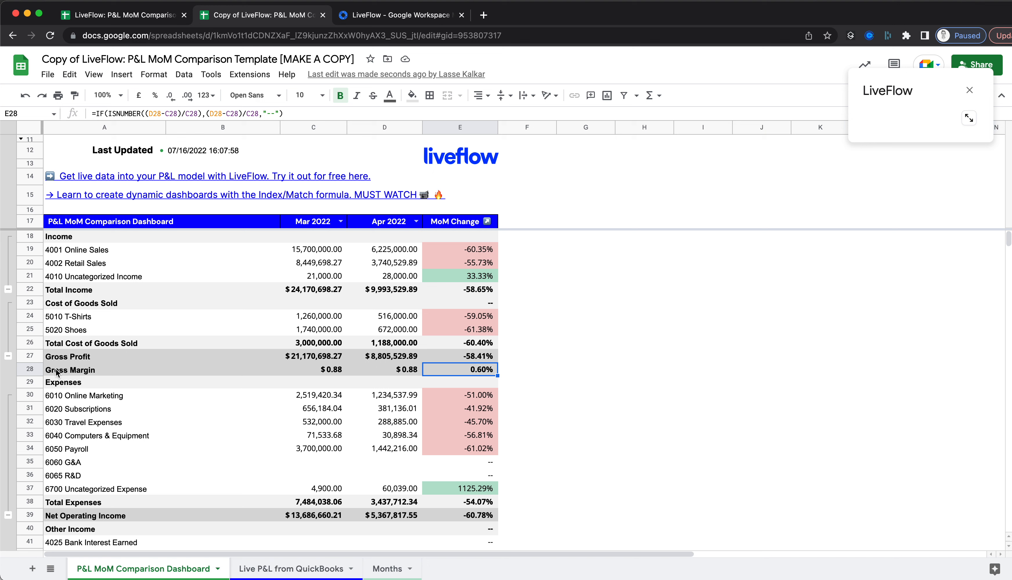
{"action": "mouse_move", "coordinate": [383, 377]}
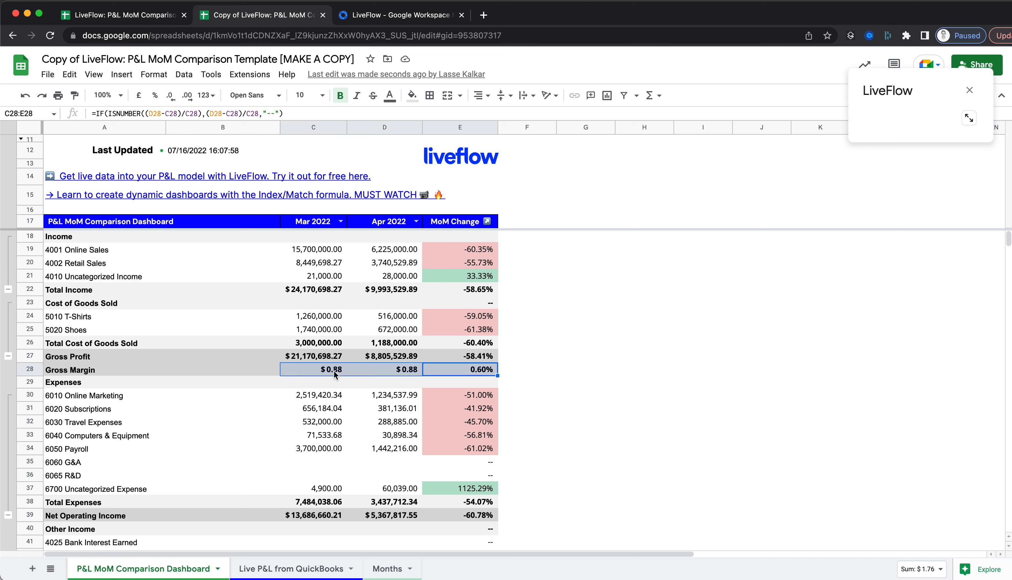
{"action": "mouse_move", "coordinate": [360, 375]}
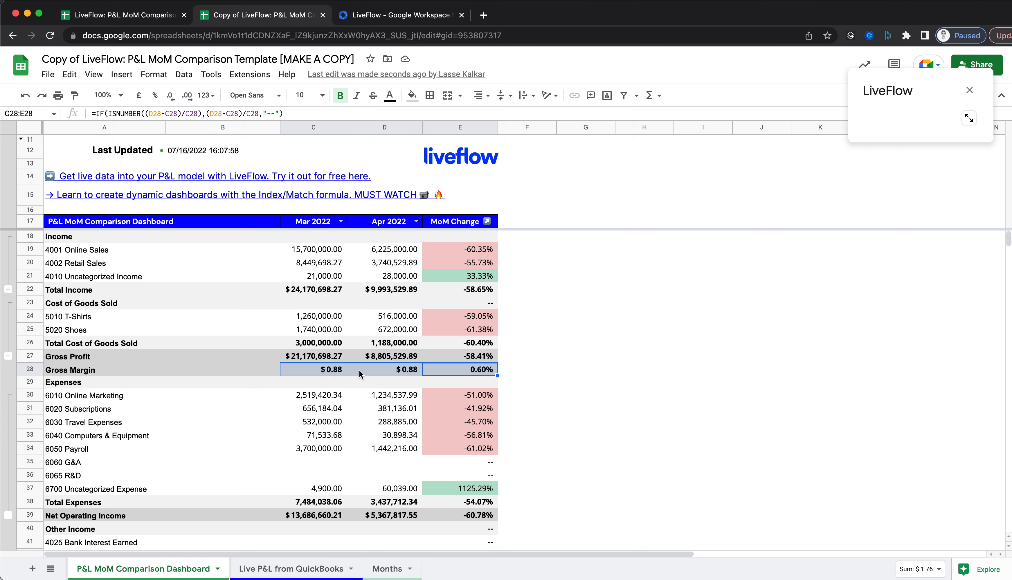
{"action": "left_click", "coordinate": [313, 369]}
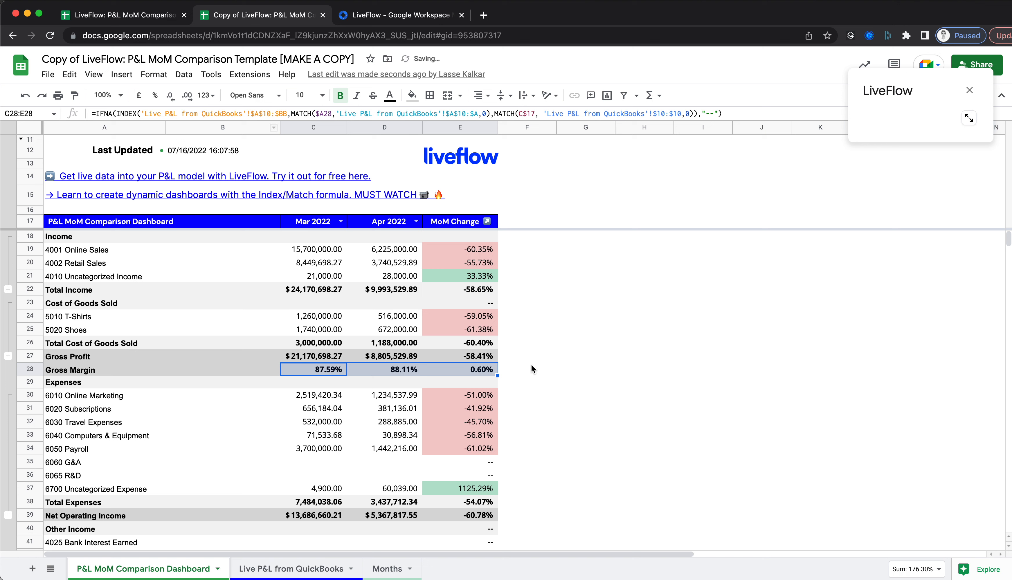
{"action": "left_click", "coordinate": [527, 370]}
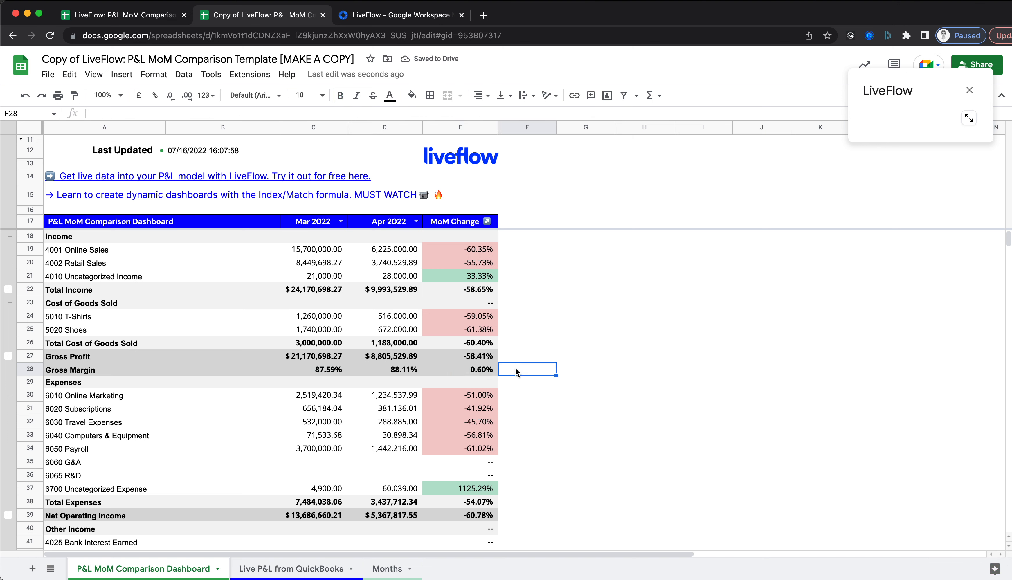
{"action": "scroll", "scroll_direction": "down", "scroll_amount": 3}
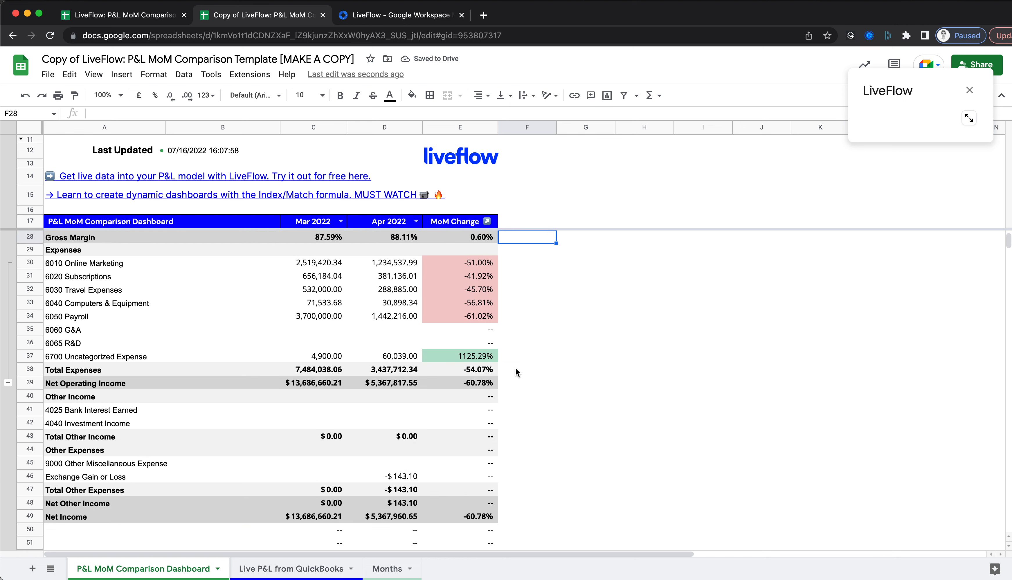